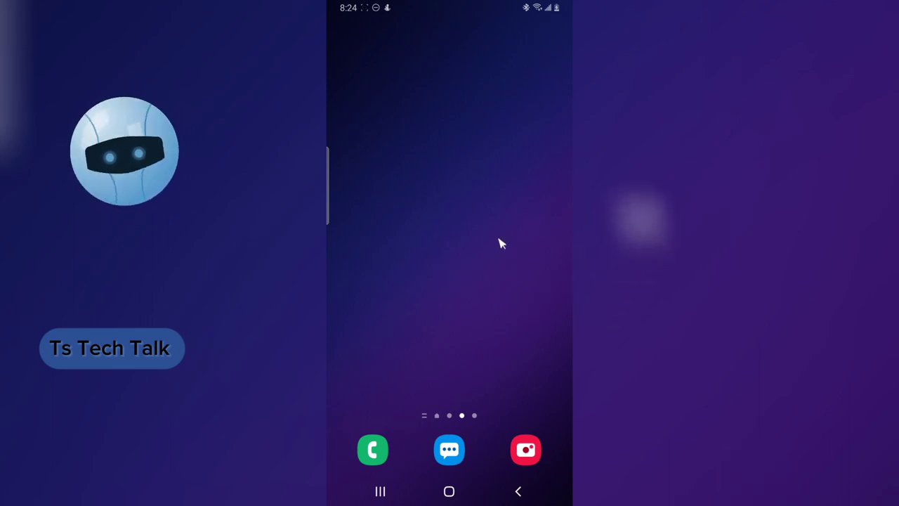
{"action": "mouse_move", "coordinate": [549, 281]}
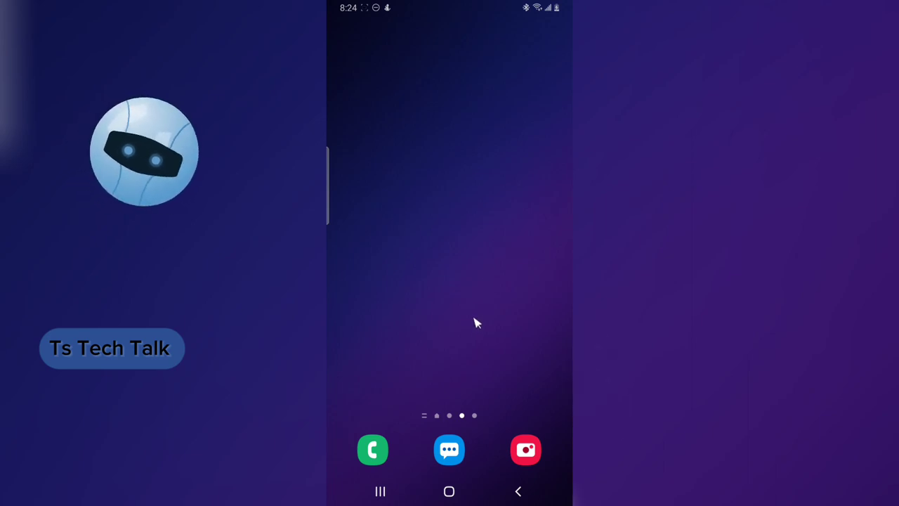
{"action": "mouse_move", "coordinate": [455, 328]}
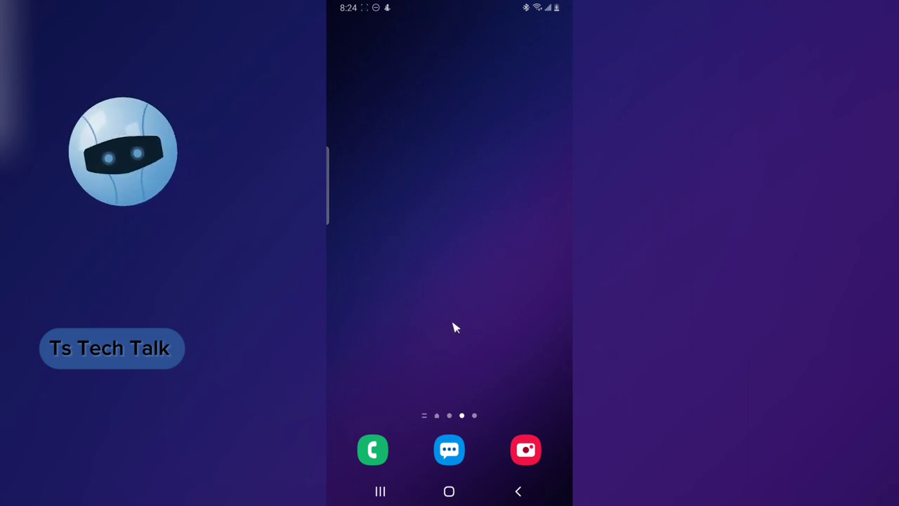
{"action": "mouse_move", "coordinate": [490, 336]}
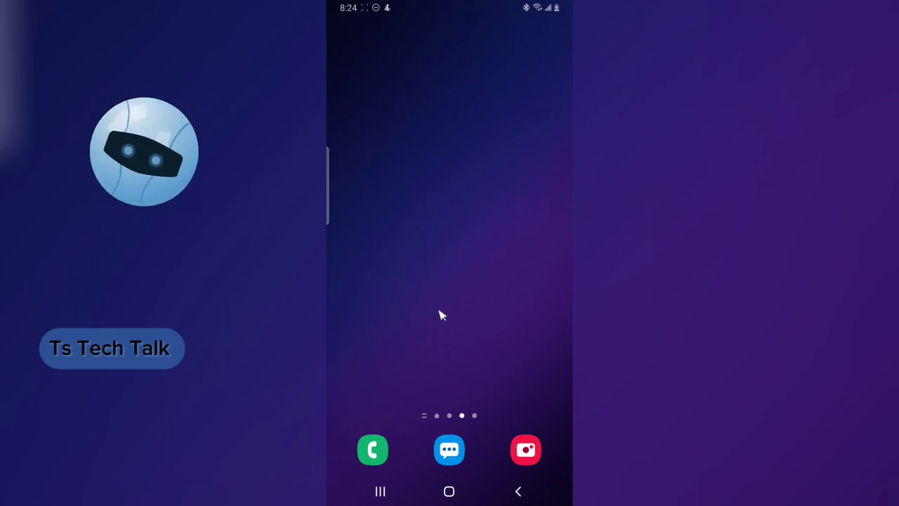
Bring up the Android app drawer listing the installed apps.
{"action": "scroll", "scroll_direction": "up", "scroll_amount": 3}
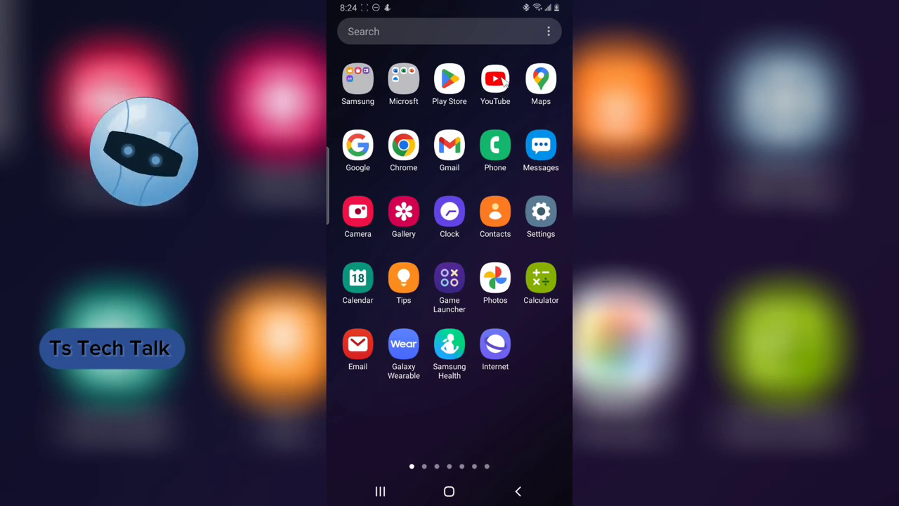
Launch YouTube from the app drawer and browse the Home feed.
{"action": "left_click", "coordinate": [495, 78]}
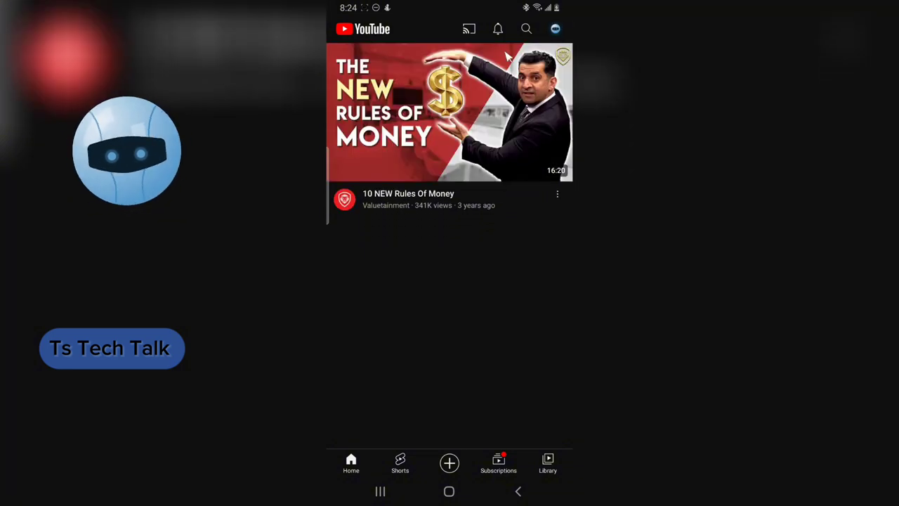
{"action": "scroll", "scroll_direction": "down", "scroll_amount": 3}
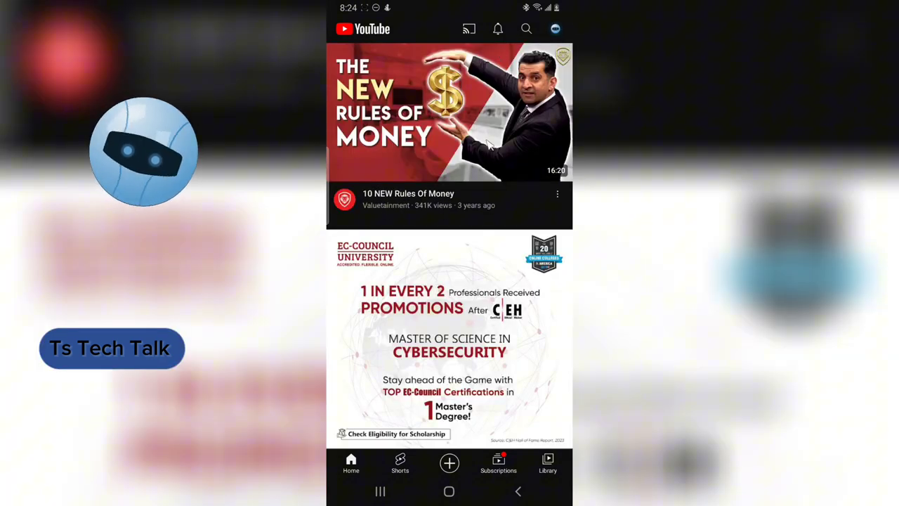
{"action": "mouse_move", "coordinate": [462, 478]}
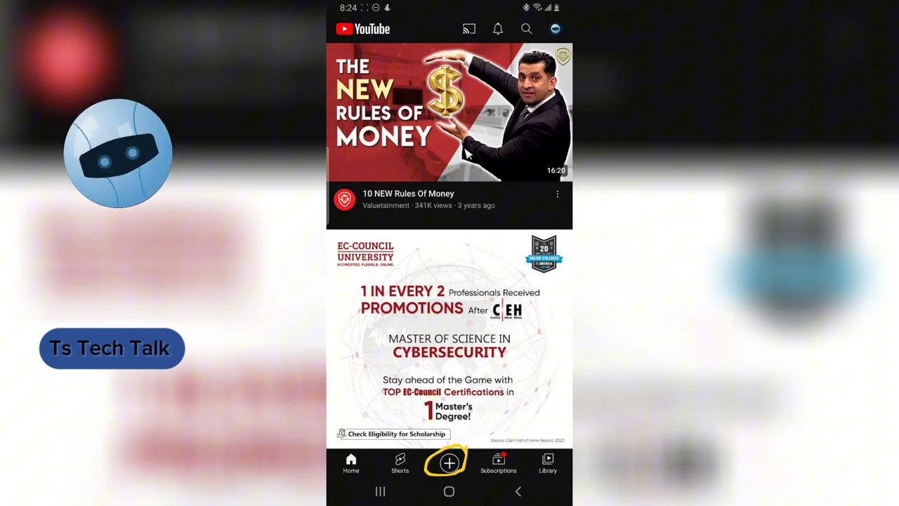
Start a Go live setup from Create and flip the camera preview.
{"action": "left_click", "coordinate": [449, 463]}
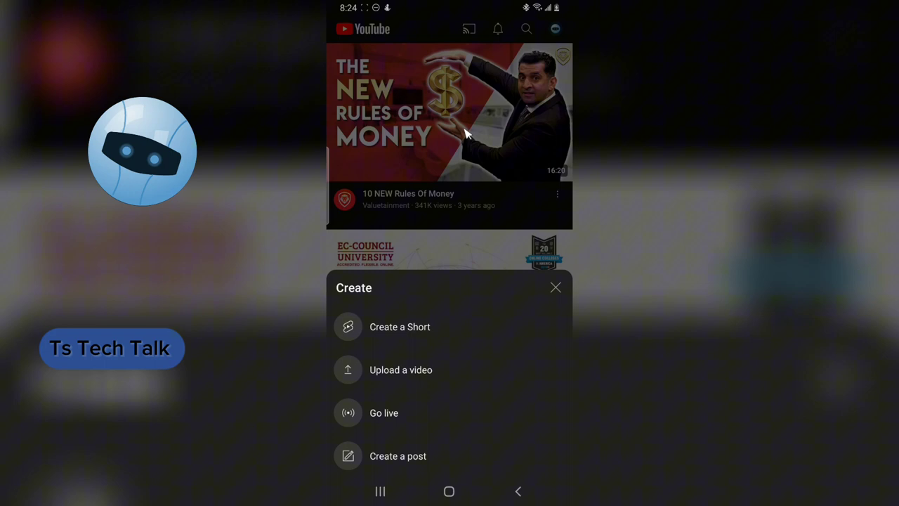
{"action": "mouse_move", "coordinate": [413, 433]}
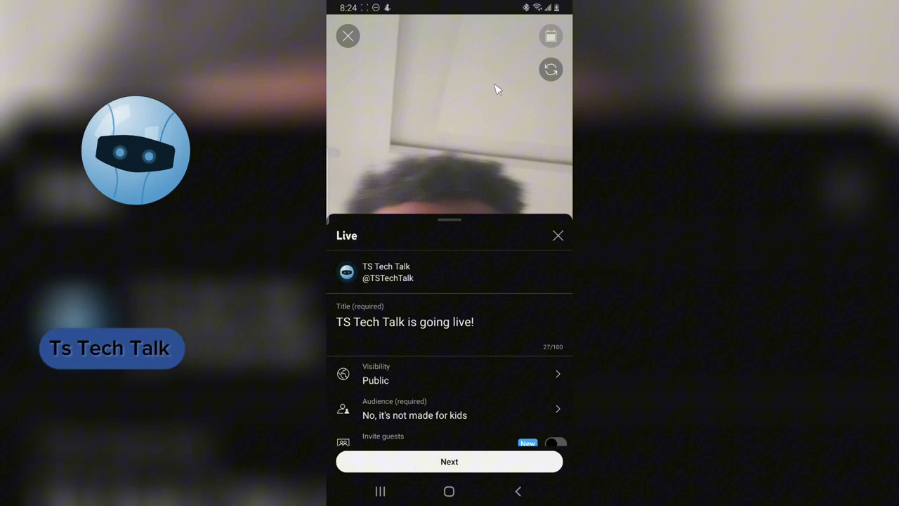
{"action": "left_click", "coordinate": [551, 71]}
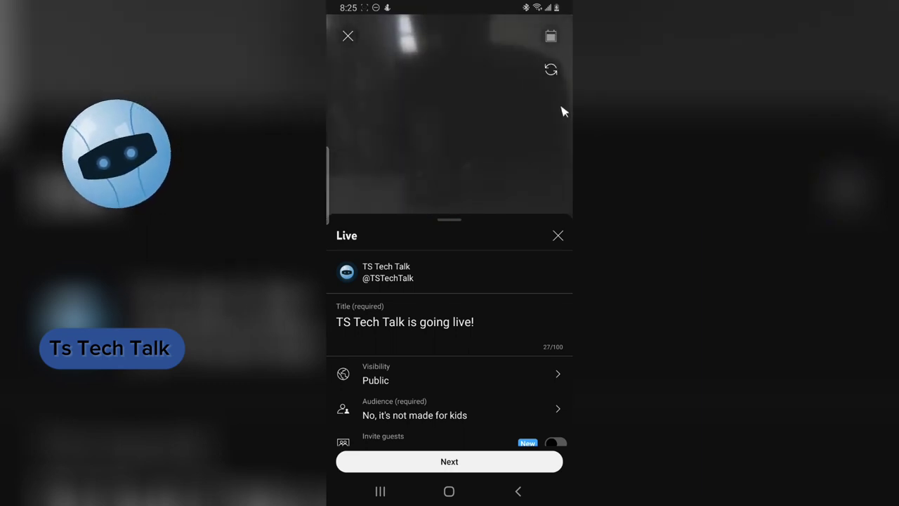
{"action": "mouse_move", "coordinate": [551, 71]}
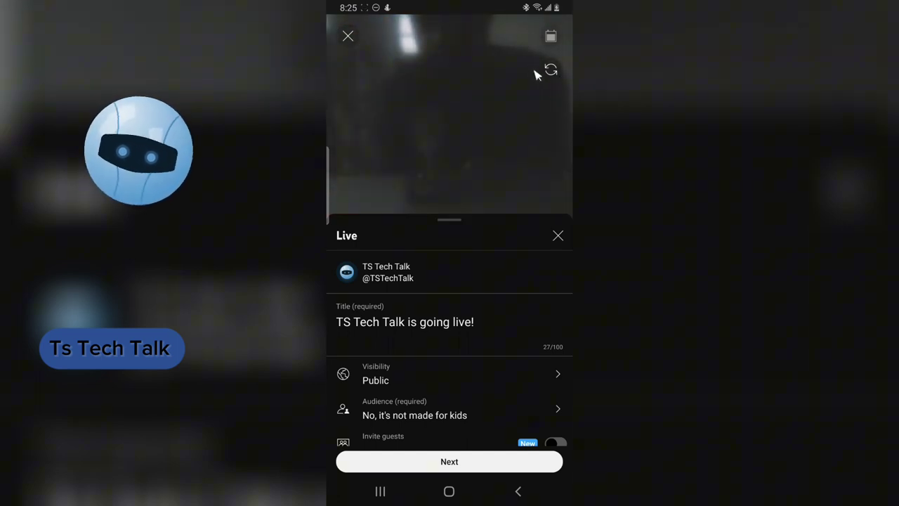
{"action": "mouse_move", "coordinate": [475, 191]}
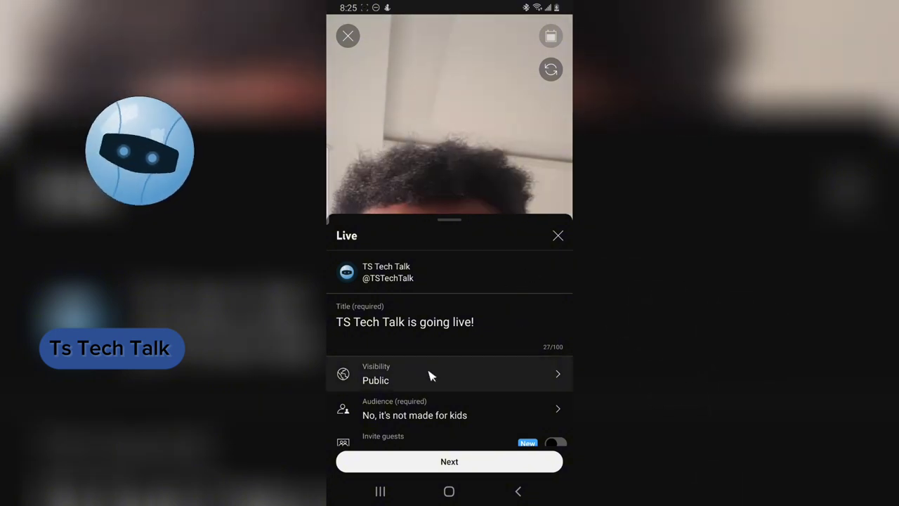
Set stream visibility to Members only for All channel members after trying Public and Unlisted.
{"action": "left_click", "coordinate": [449, 373]}
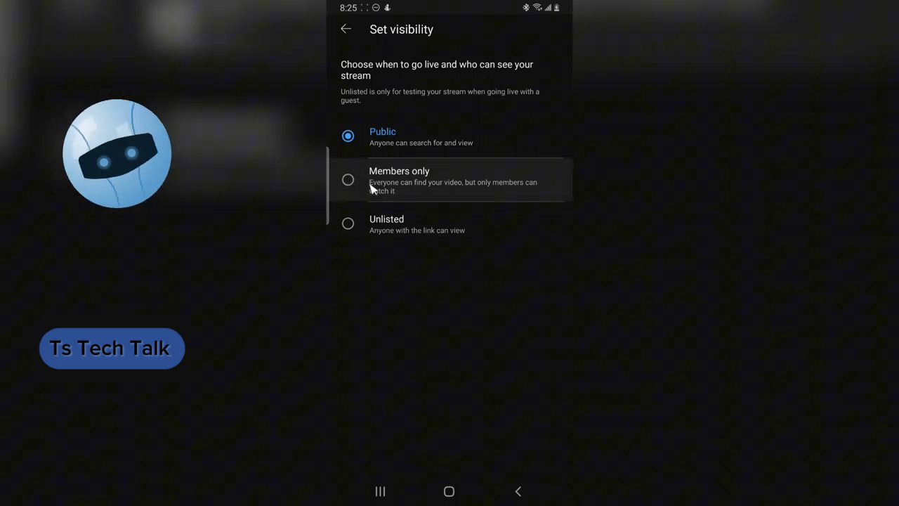
{"action": "left_click", "coordinate": [349, 180]}
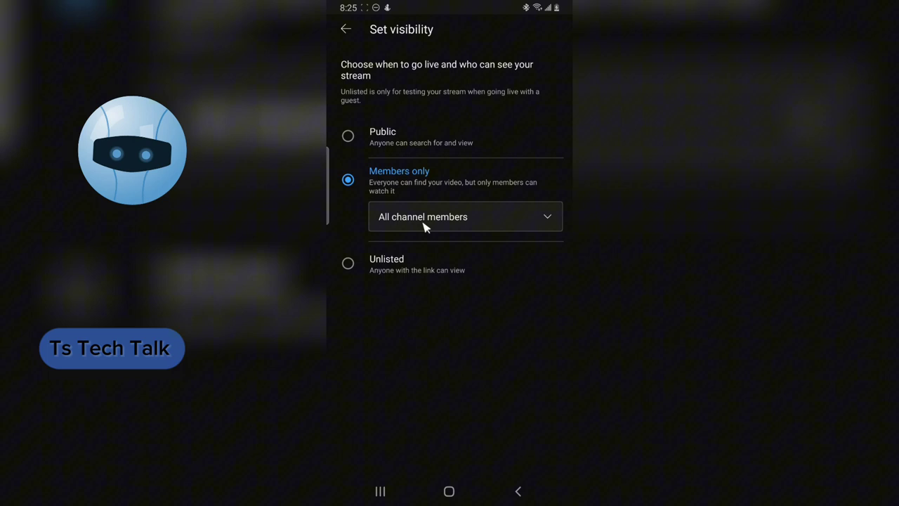
{"action": "left_click", "coordinate": [465, 216]}
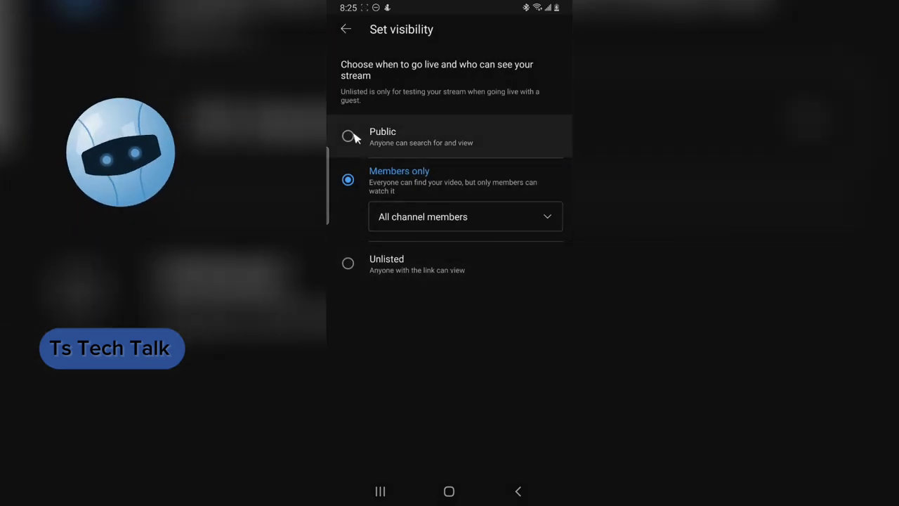
{"action": "left_click", "coordinate": [349, 135]}
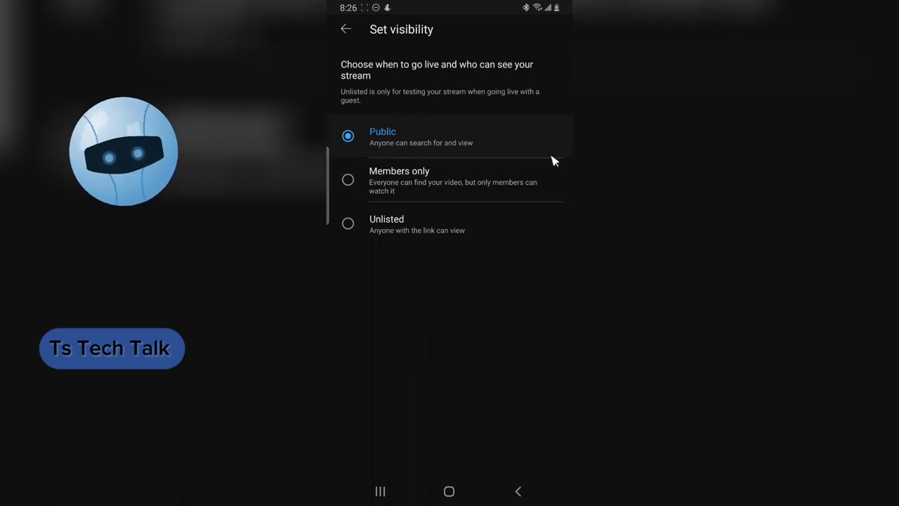
{"action": "left_click", "coordinate": [349, 223]}
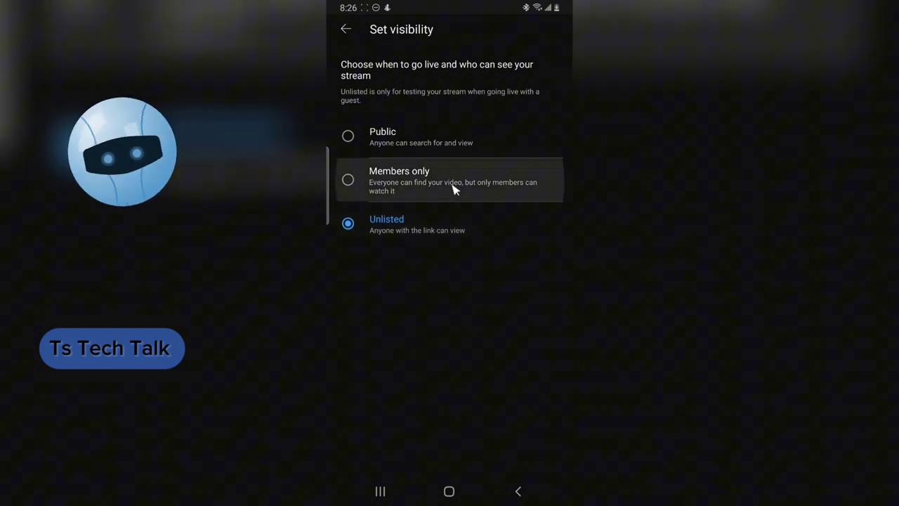
{"action": "left_click", "coordinate": [348, 180]}
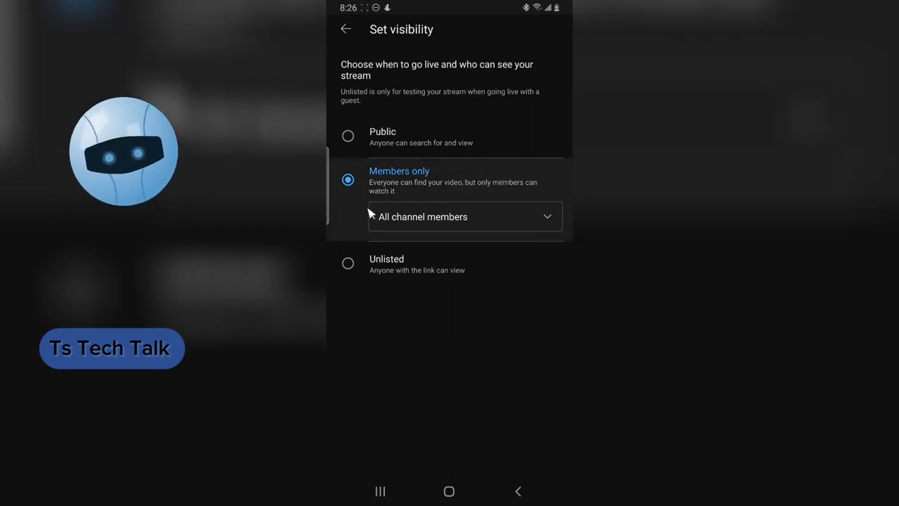
{"action": "left_click", "coordinate": [346, 29]}
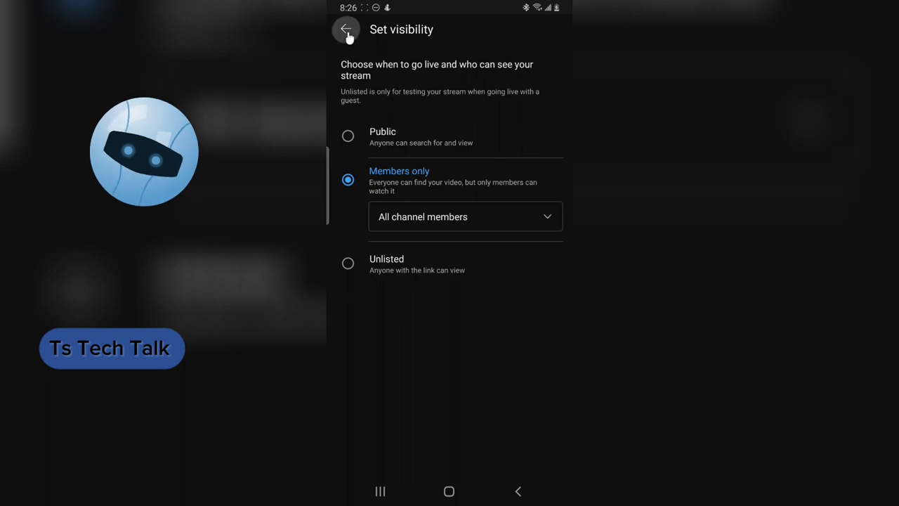
Return to the Live form and switch Screencast on, revealing Add Game Title.
{"action": "left_click", "coordinate": [345, 29]}
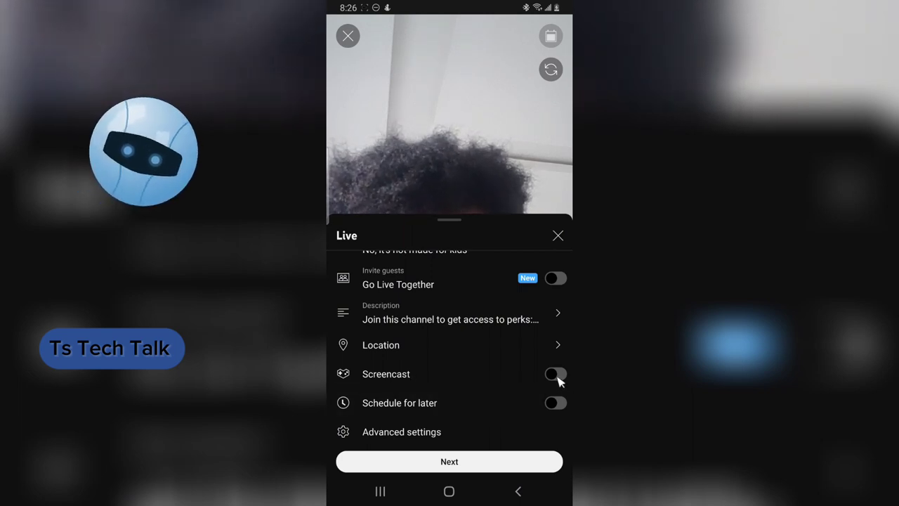
{"action": "left_click", "coordinate": [555, 373]}
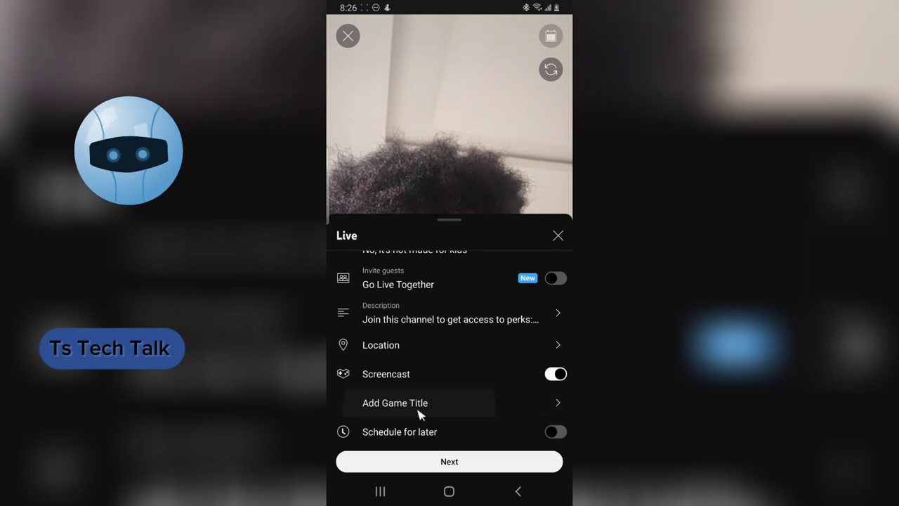
Search for and set Subway Surfers as the stream's game title.
{"action": "left_click", "coordinate": [395, 401]}
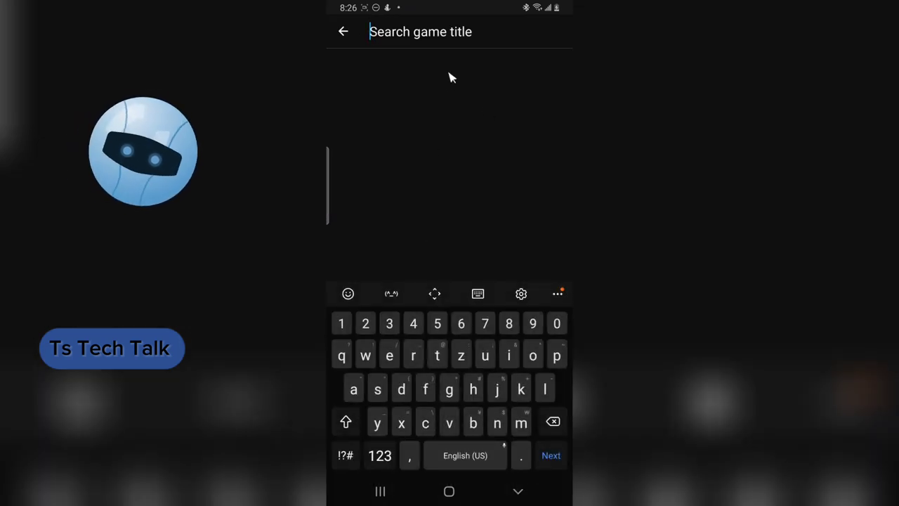
{"action": "type", "text": "s"}
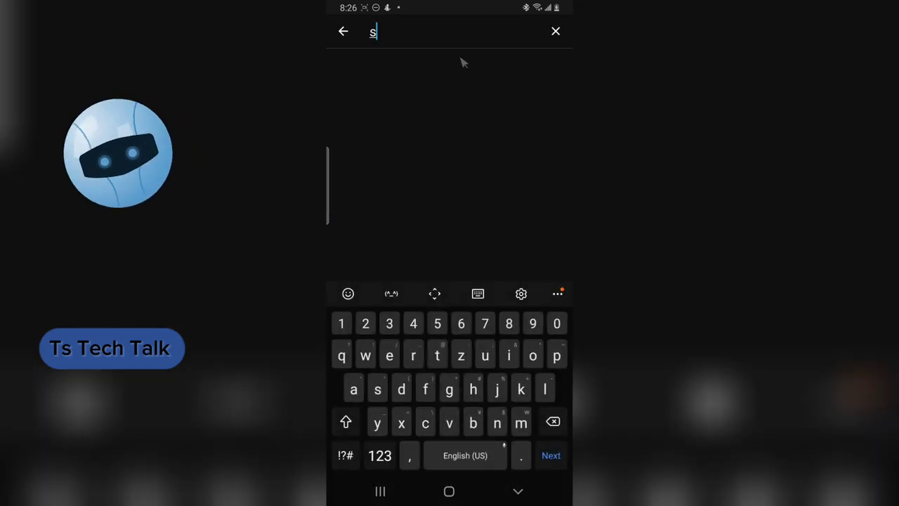
{"action": "type", "text": "n"}
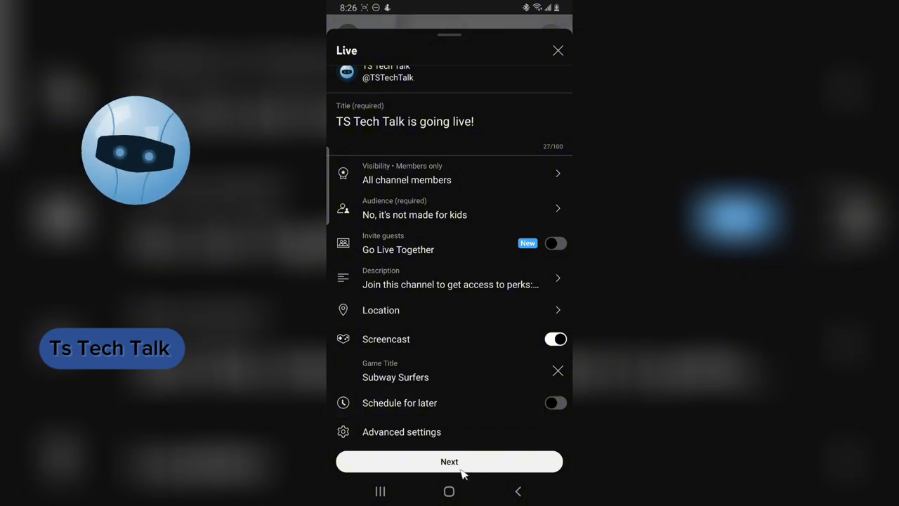
{"action": "mouse_move", "coordinate": [498, 467]}
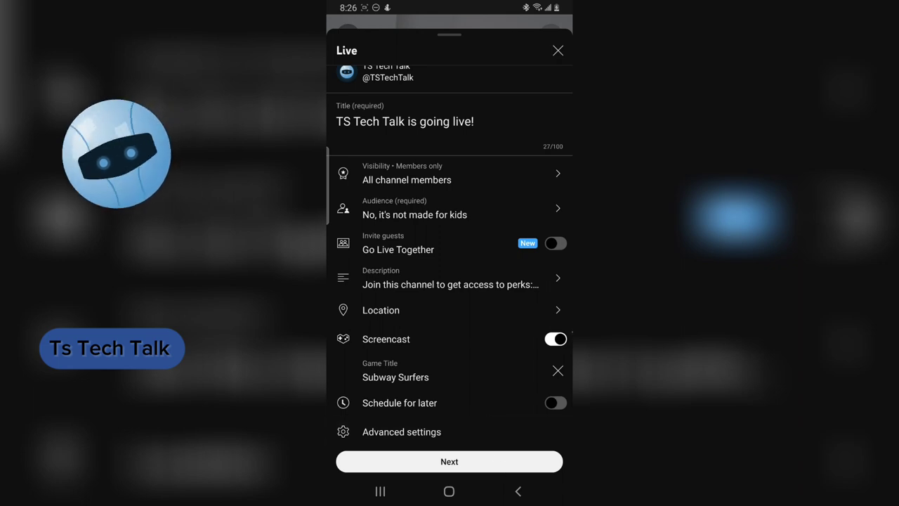
Proceed to the stream preview, choose Portrait orientation and dismiss the Live setup panel.
{"action": "left_click", "coordinate": [450, 461]}
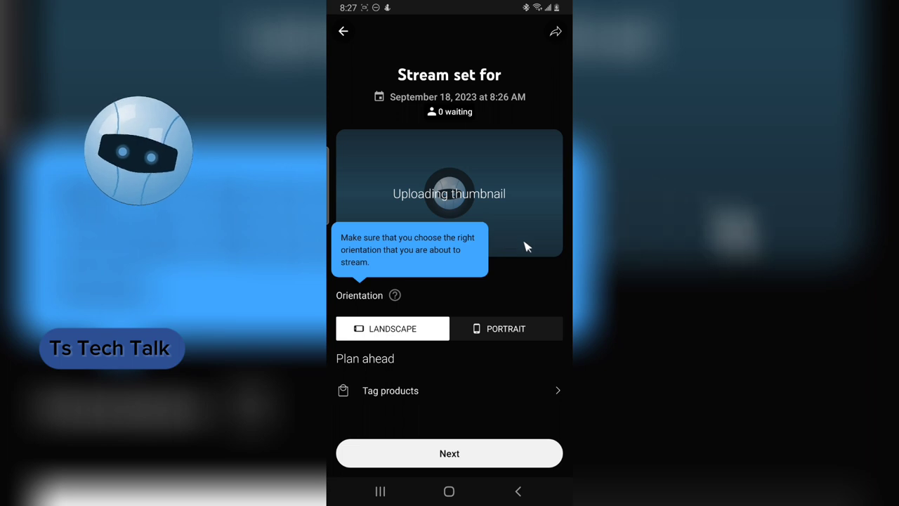
{"action": "mouse_move", "coordinate": [509, 232]}
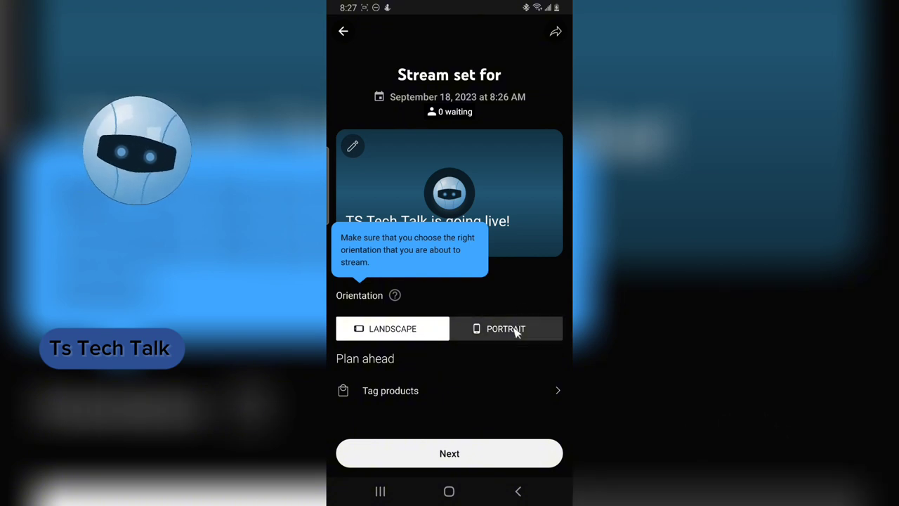
{"action": "left_click", "coordinate": [392, 329]}
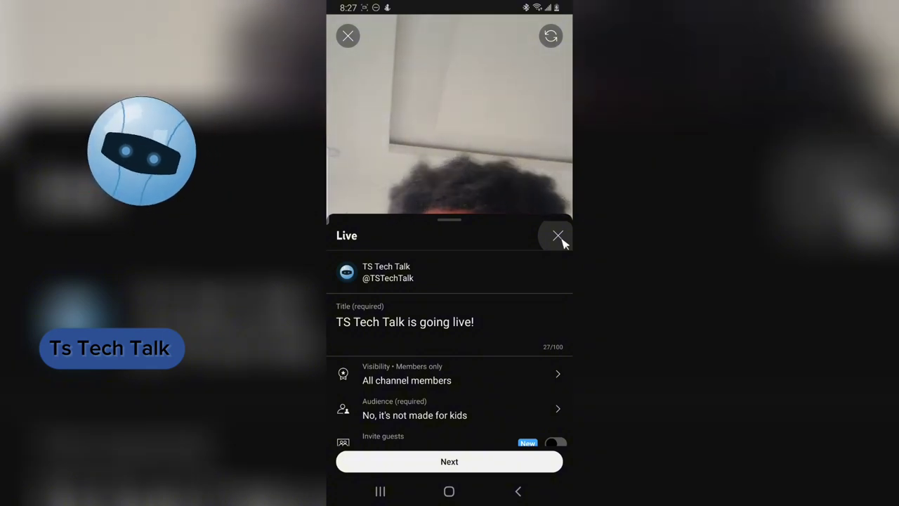
{"action": "left_click", "coordinate": [557, 236]}
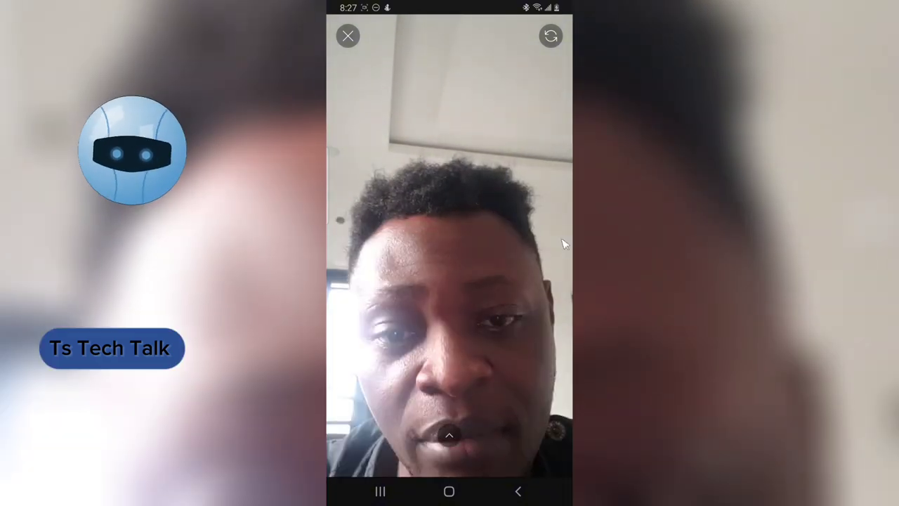